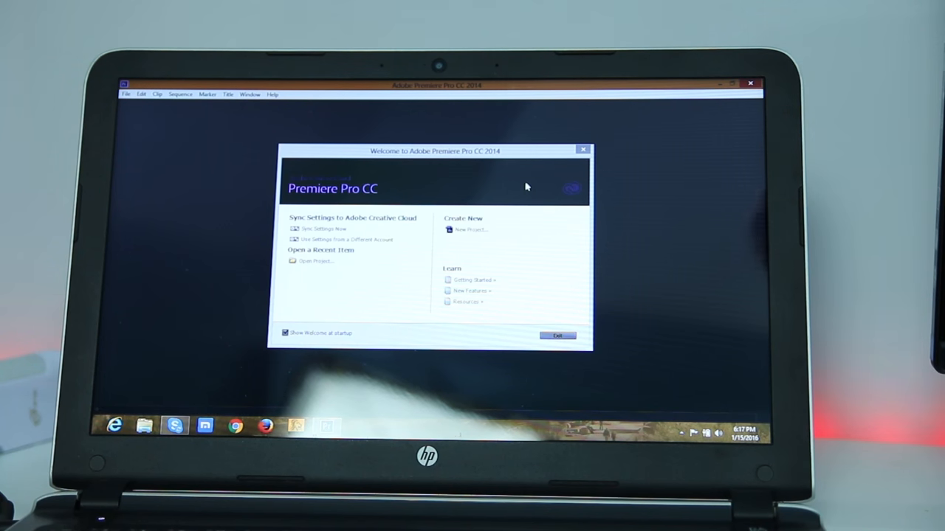
# Start a new project from the Welcome screen.
pyautogui.click(558, 336)
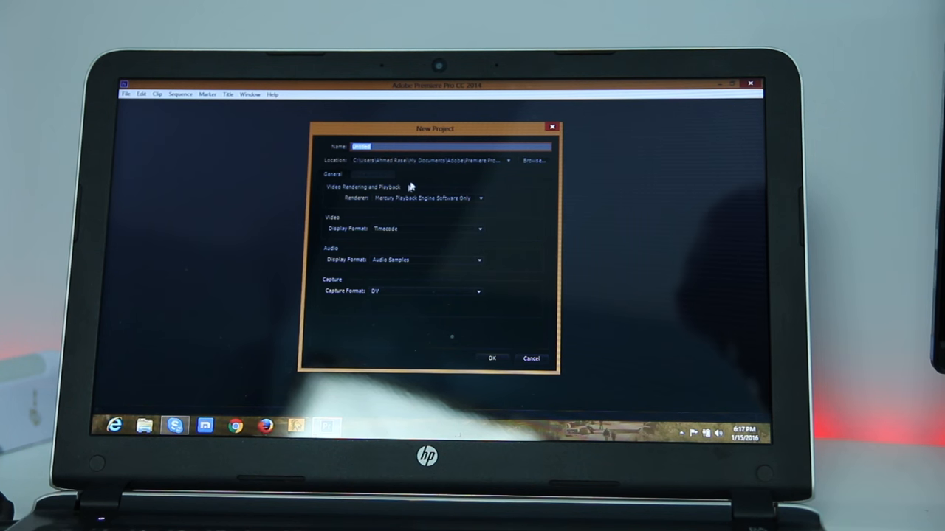
# Set the renderer to Mercury Playback Engine GPU Acceleration (OpenCL), accepting the uncertified-hardware warning.
pyautogui.click(482, 197)
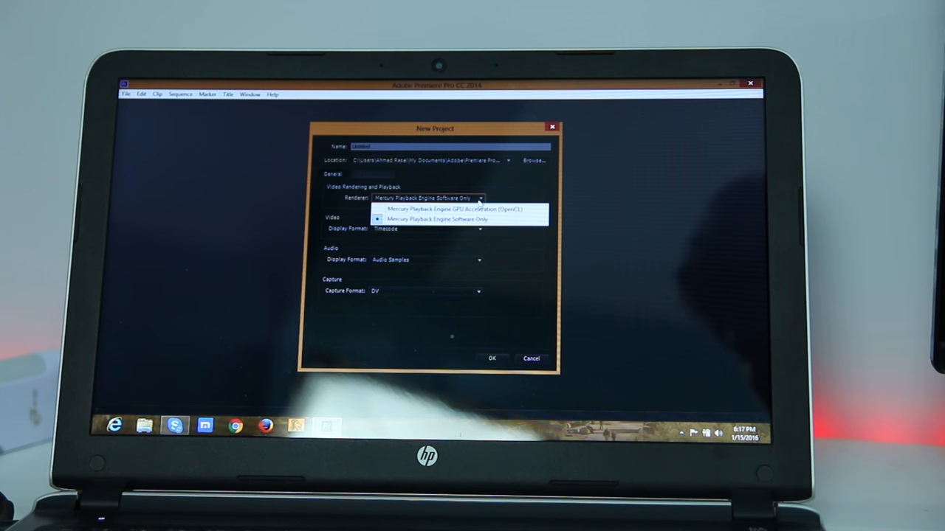
pyautogui.click(463, 210)
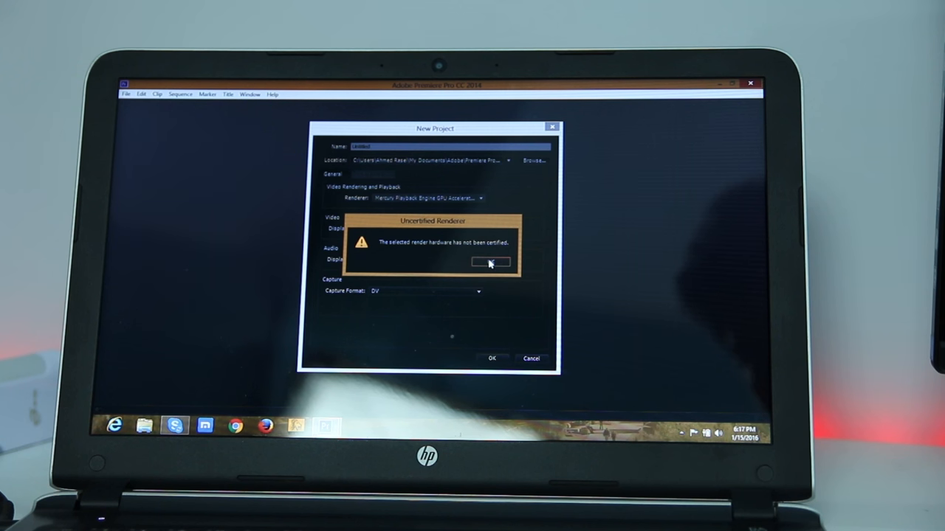
pyautogui.click(490, 262)
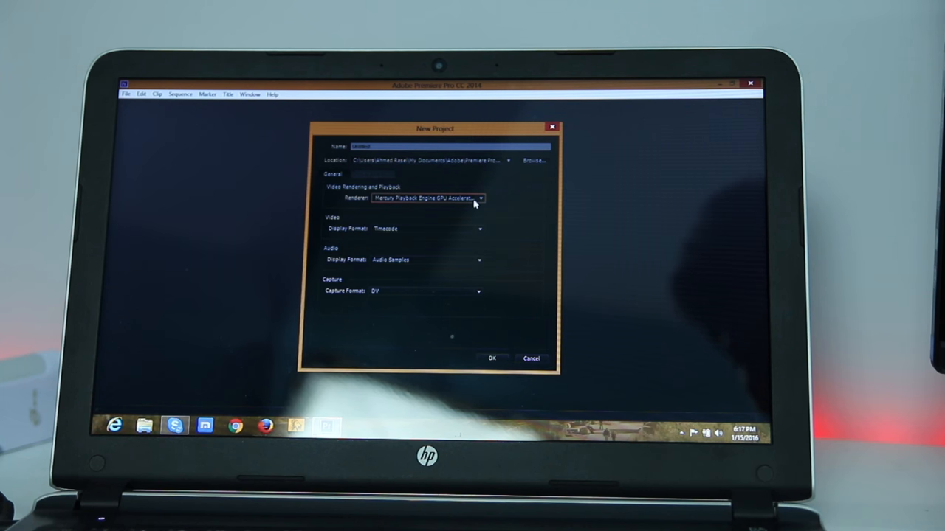
pyautogui.click(480, 198)
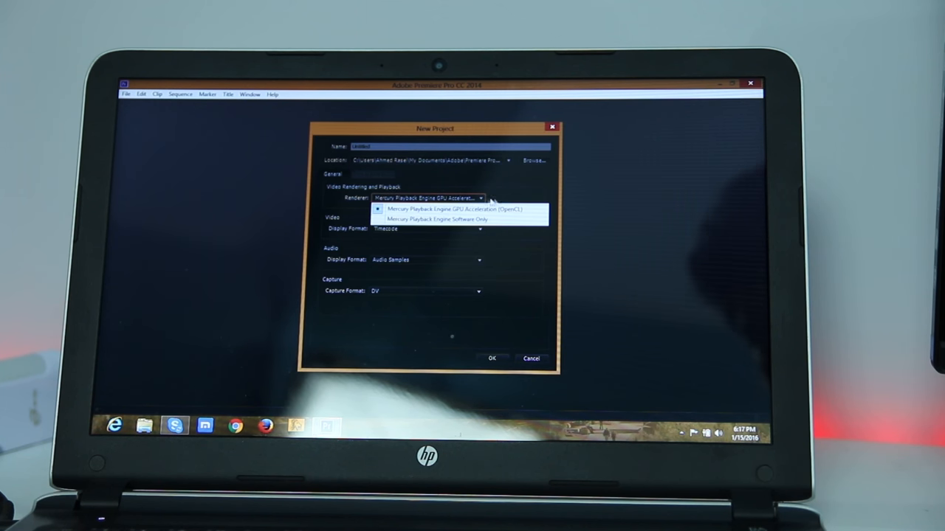
pyautogui.click(426, 209)
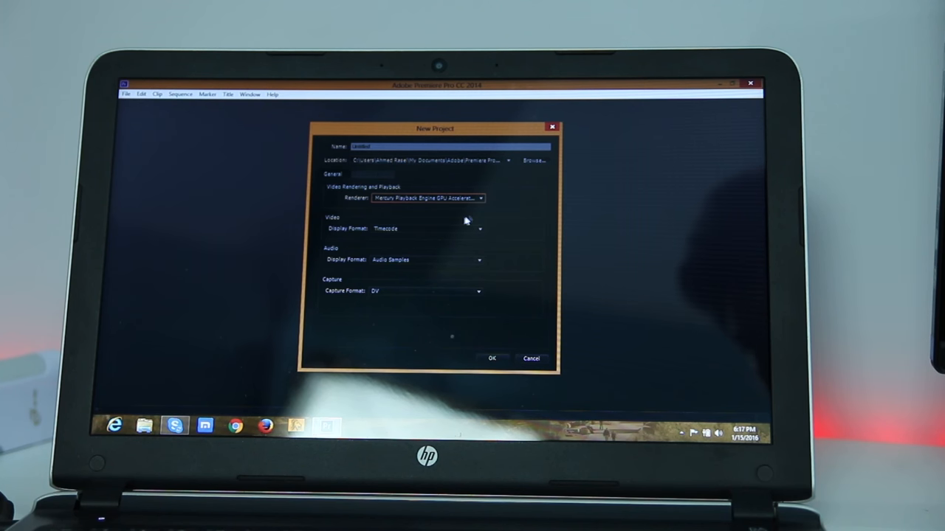
pyautogui.moveTo(498, 302)
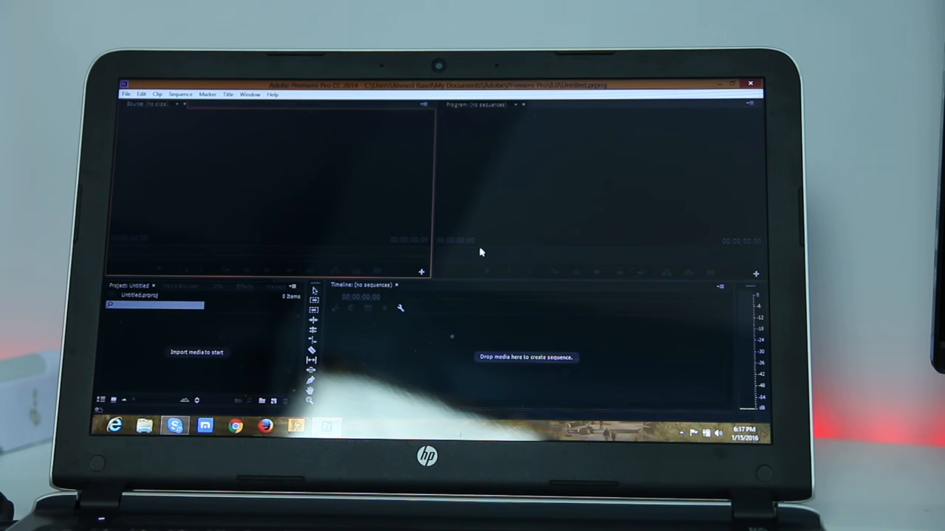
# Import the MVI video clips into the Project panel.
pyautogui.rightClick(170, 351)
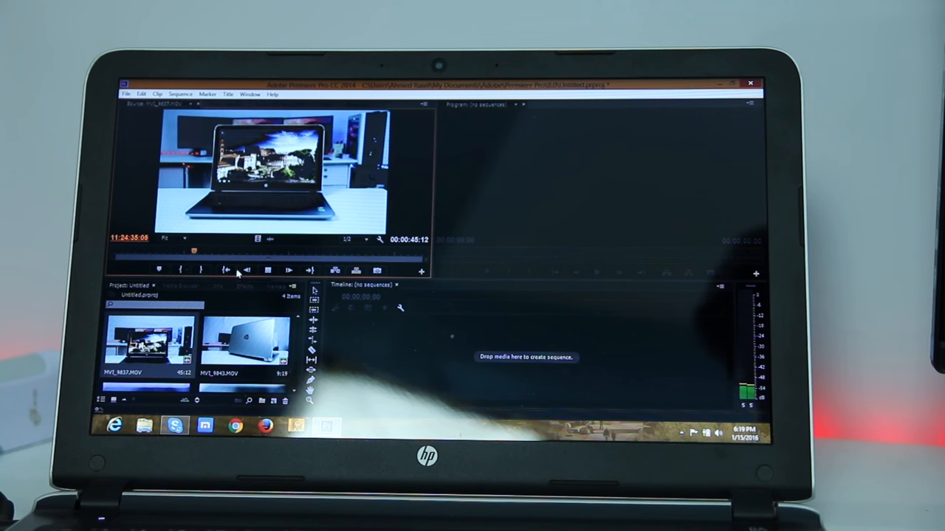
# Mark the clip's In point and insert the trimmed portion into the sequence.
pyautogui.click(248, 269)
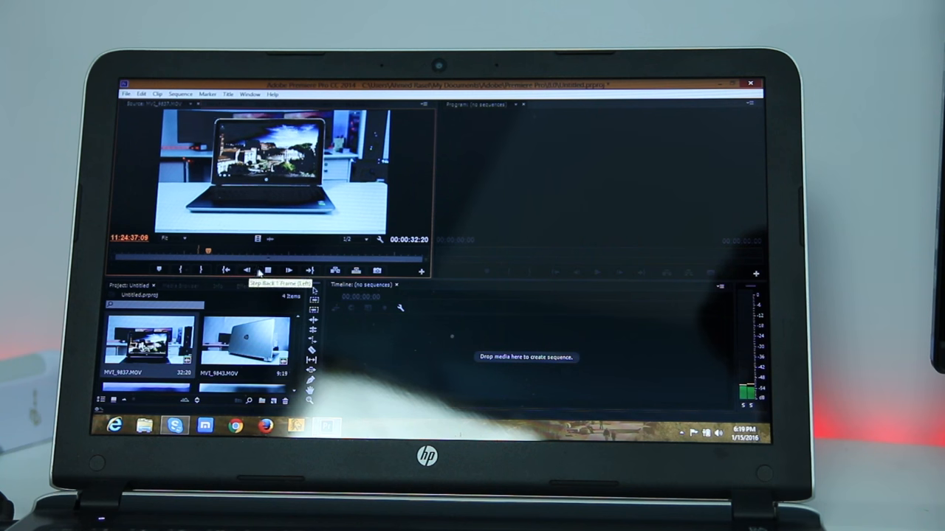
pyautogui.click(289, 269)
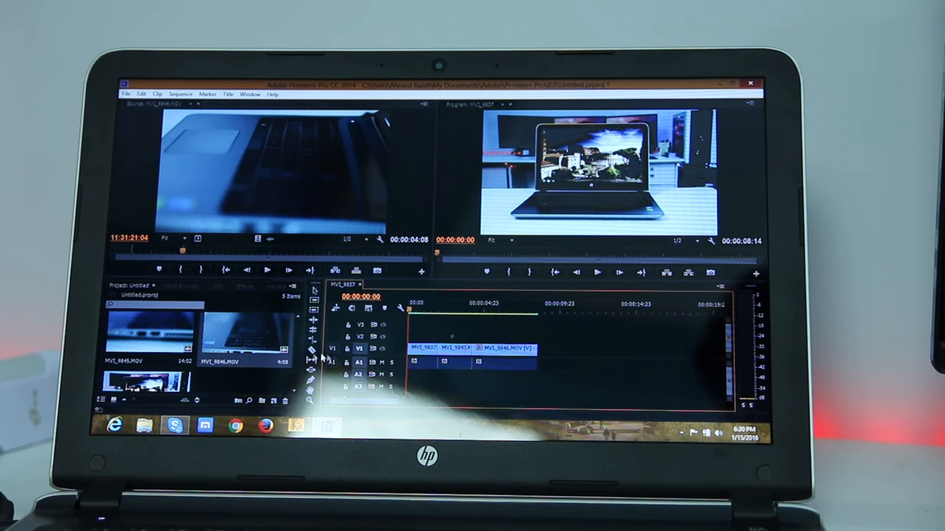
# Bring up Export Media settings for the selected sequence.
pyautogui.click(125, 95)
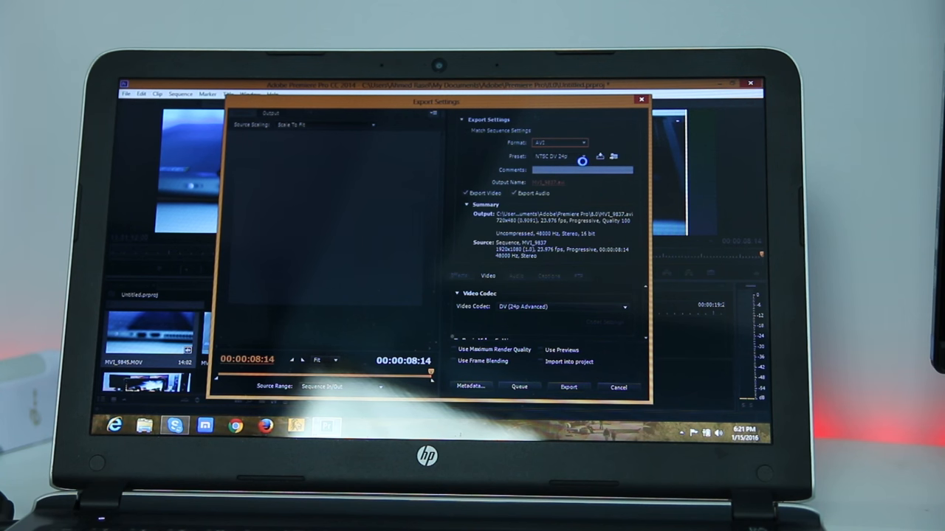
# Export as H.264 HD 1080p to a file named Test on the Desktop and start rendering.
pyautogui.click(558, 141)
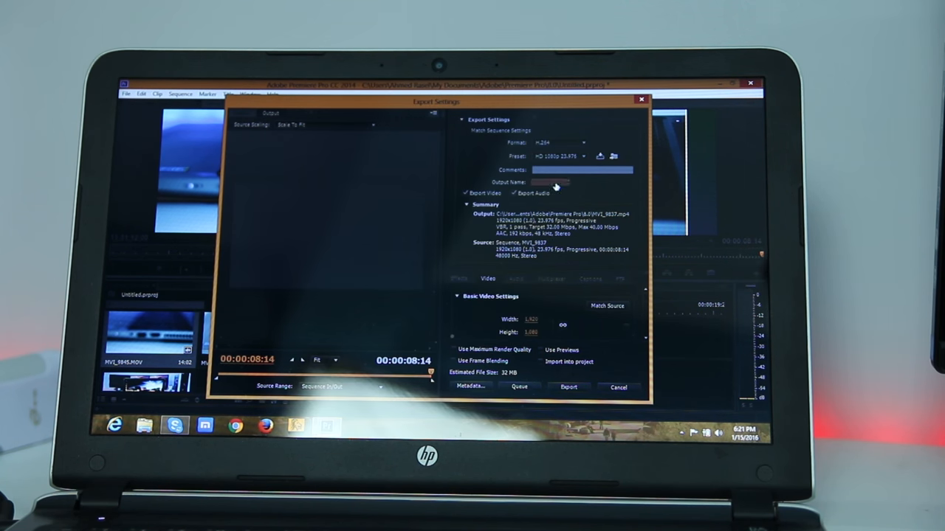
pyautogui.click(549, 183)
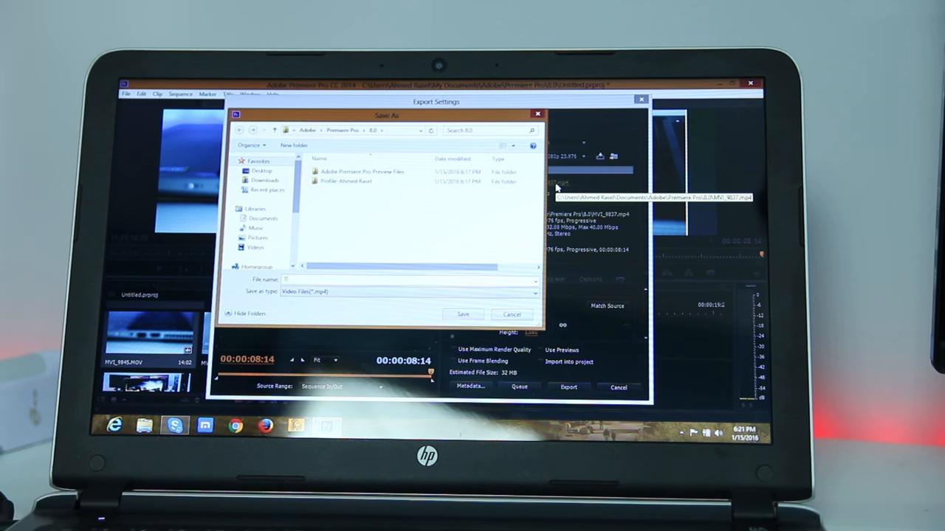
pyautogui.write('Test')
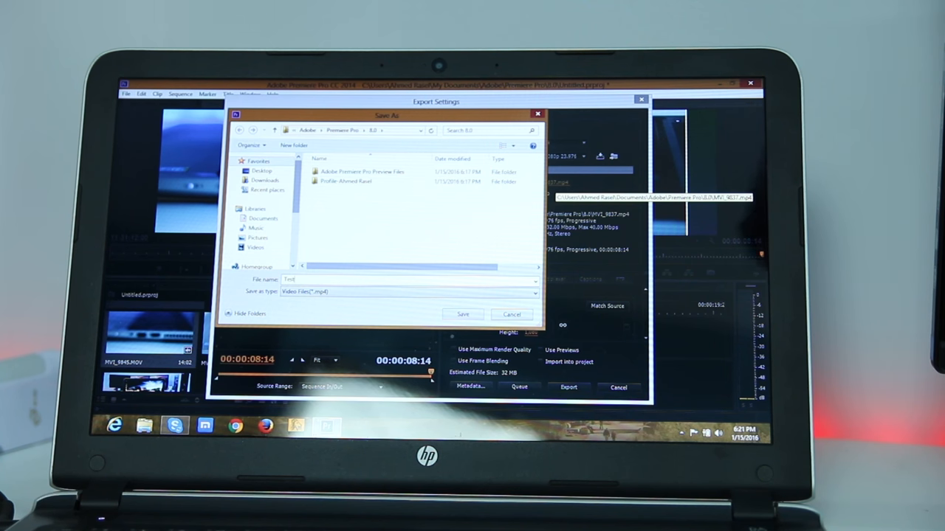
pyautogui.click(263, 171)
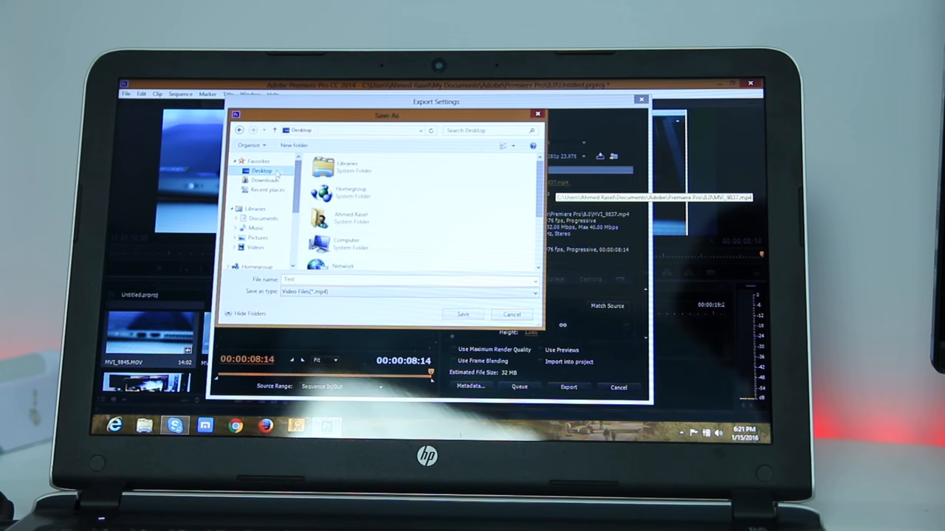
pyautogui.click(463, 313)
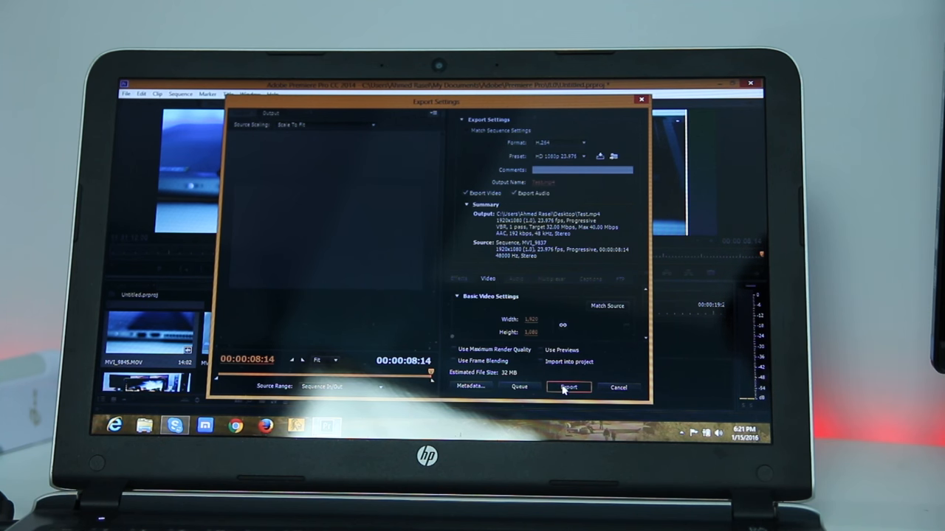
pyautogui.click(568, 387)
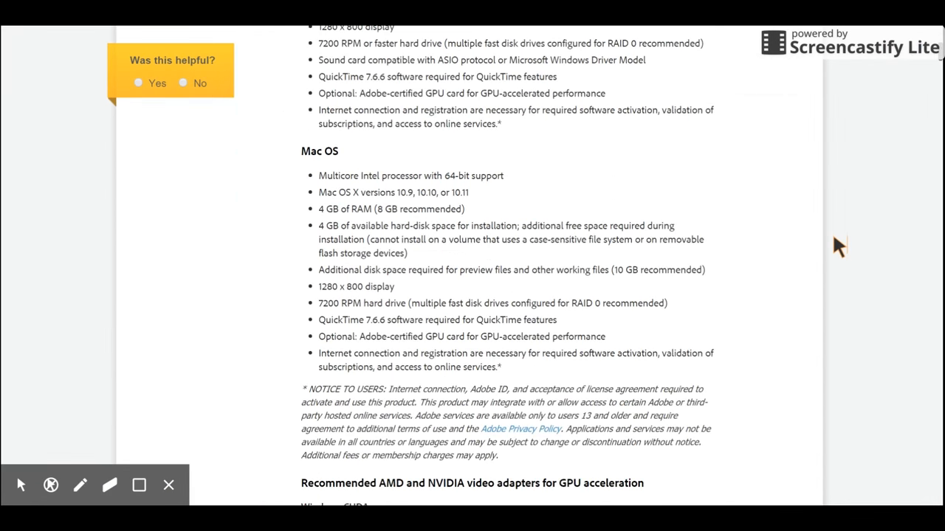
# Scroll Adobe's requirements page to the recommended NVIDIA/AMD GPU list.
pyautogui.scroll(-3)
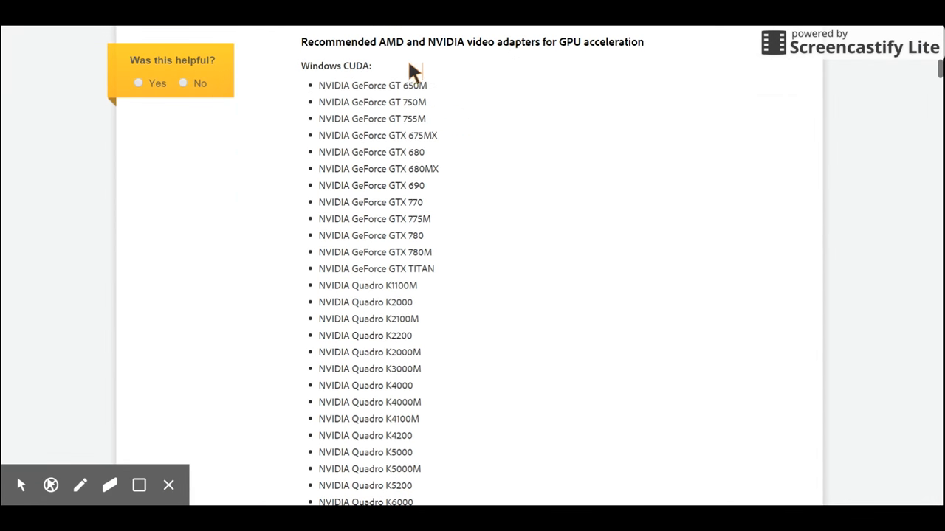
pyautogui.moveTo(436, 47)
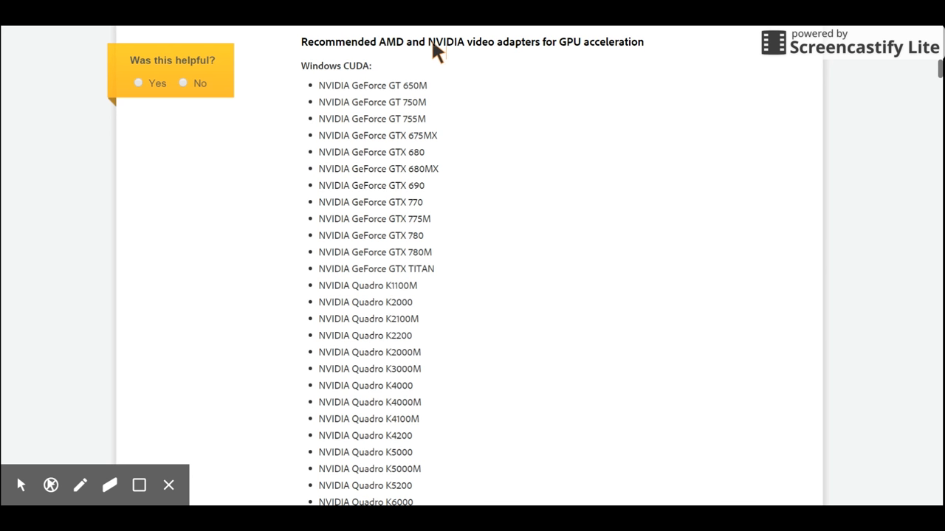